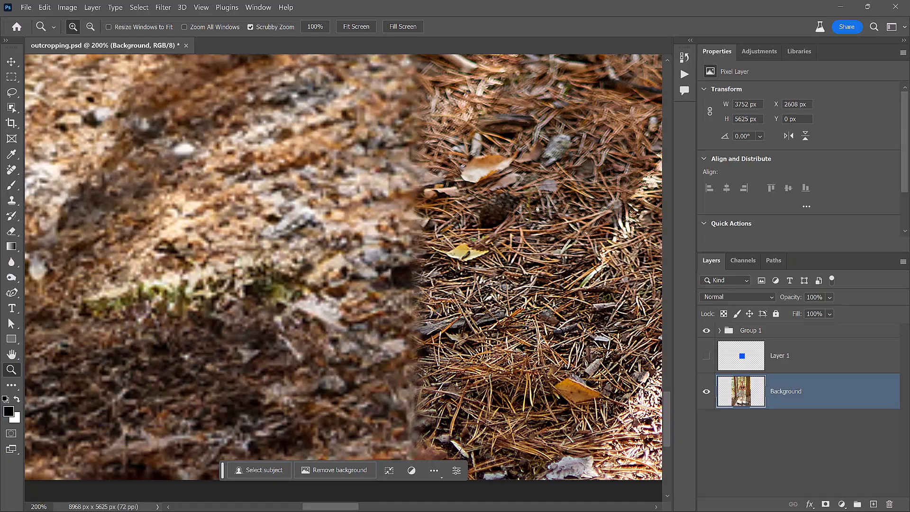
Return to the original 3752-pixel-wide portrait document.
left_click(356, 27)
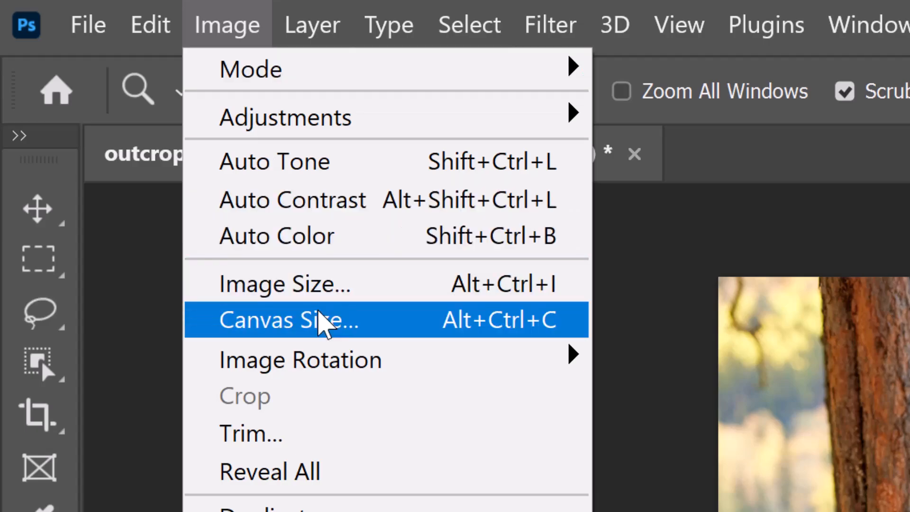
Set canvas width to 3752+1014 (4766 px), anchored right, adding space on the left.
left_click(288, 319)
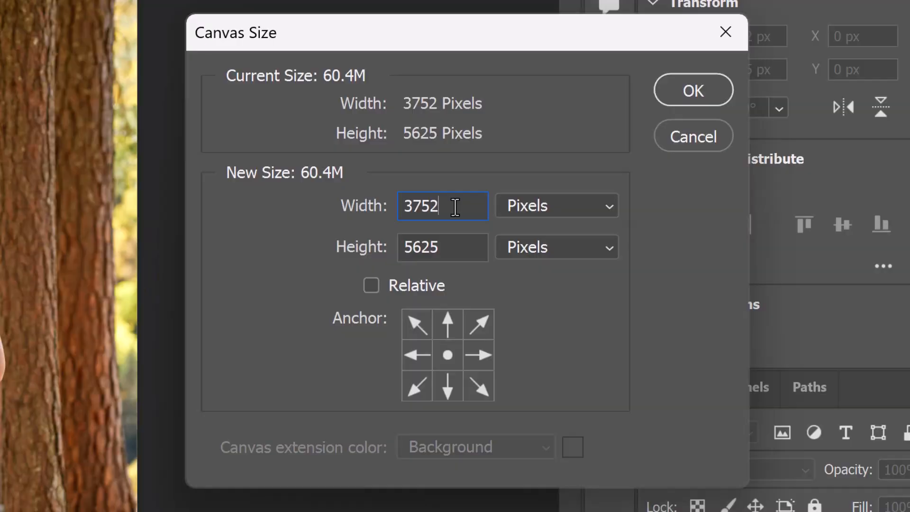
type("+")
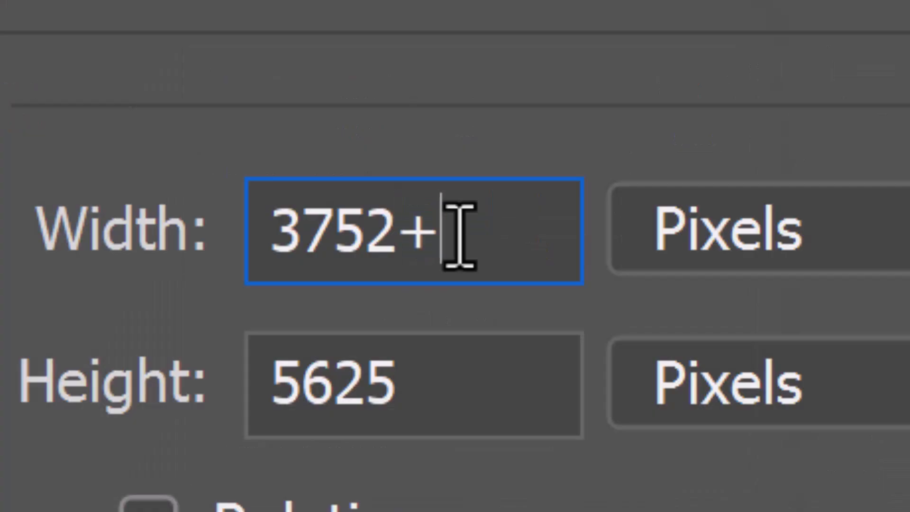
type("1024")
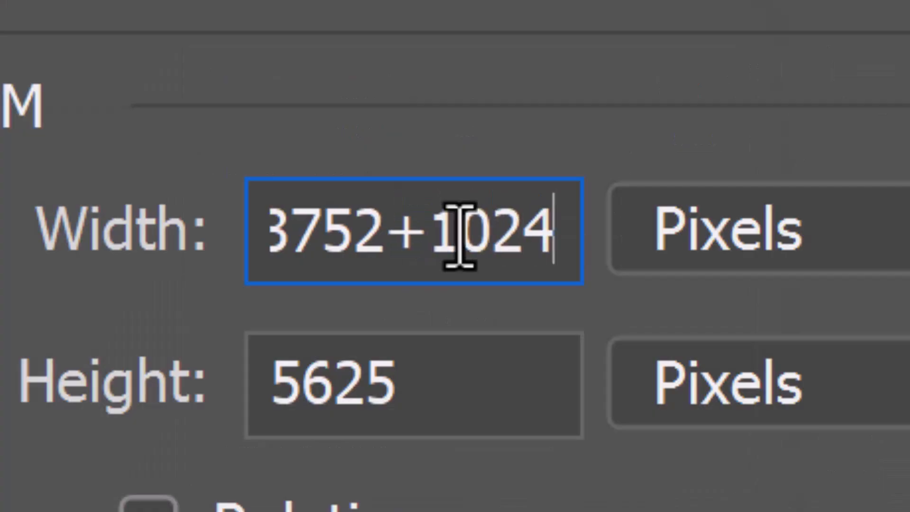
key("Backspace")
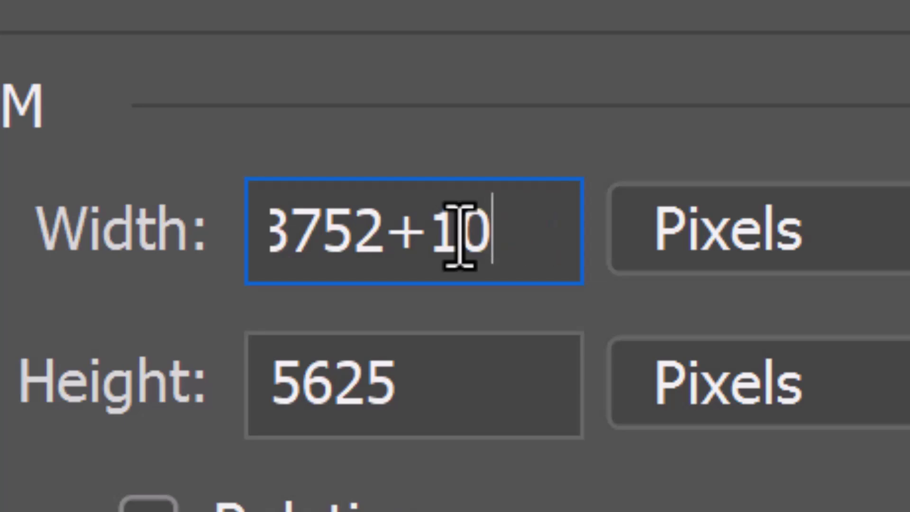
type("14")
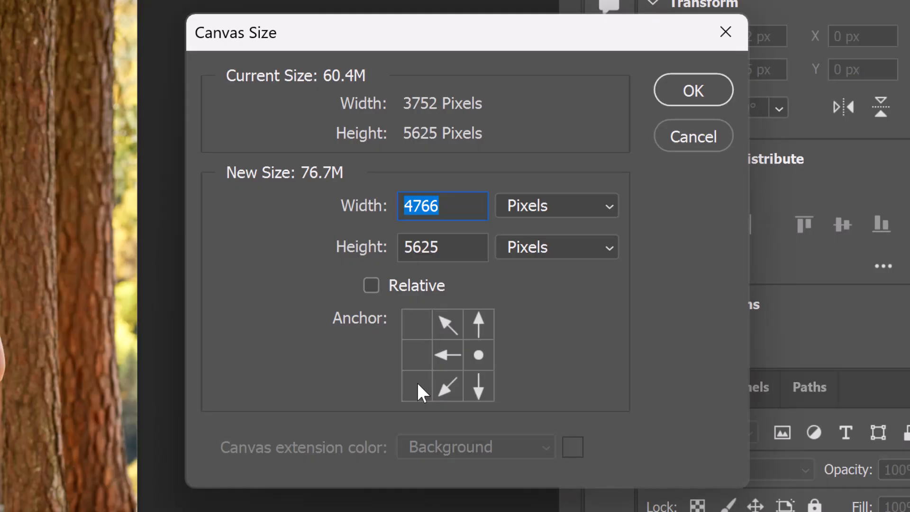
left_click(692, 90)
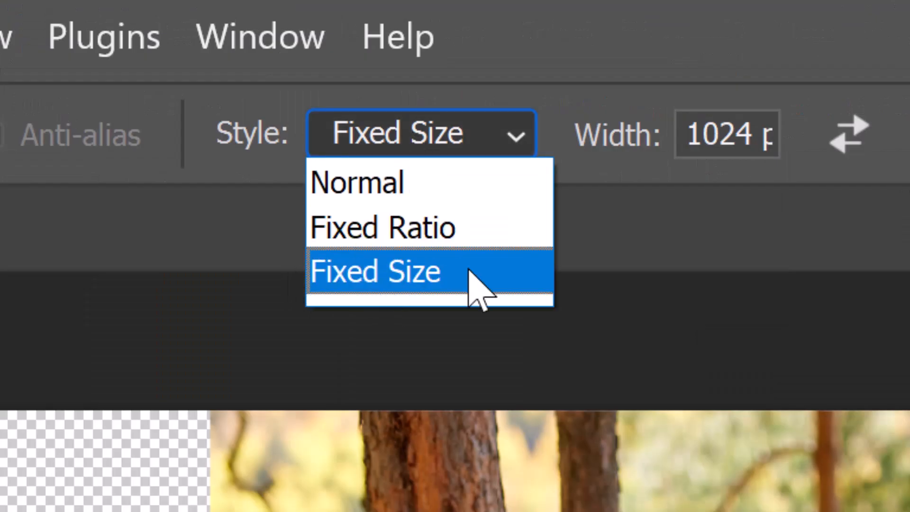
Set the Rectangular Marquee style to Fixed Size, 1024 by 1024 px.
left_click(376, 272)
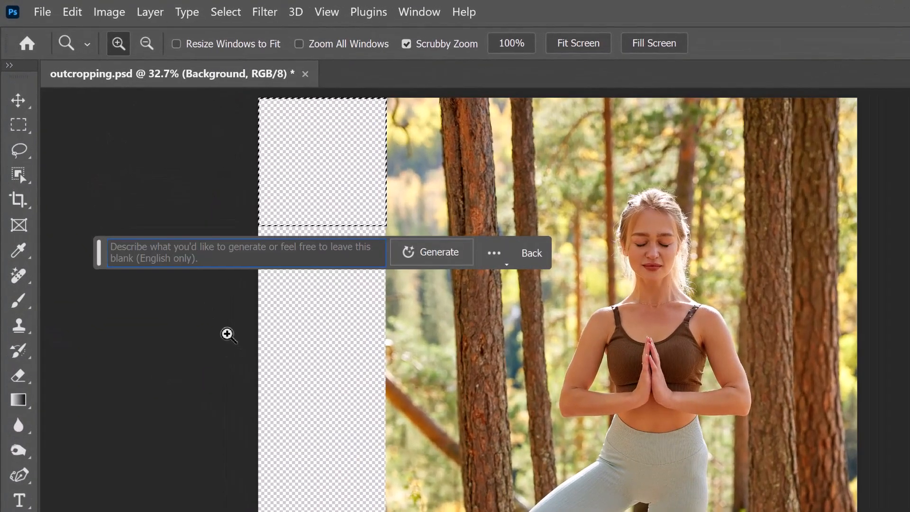
Generate forest ground inside the top-left 1024 px tile of the transparent strip.
left_click(431, 251)
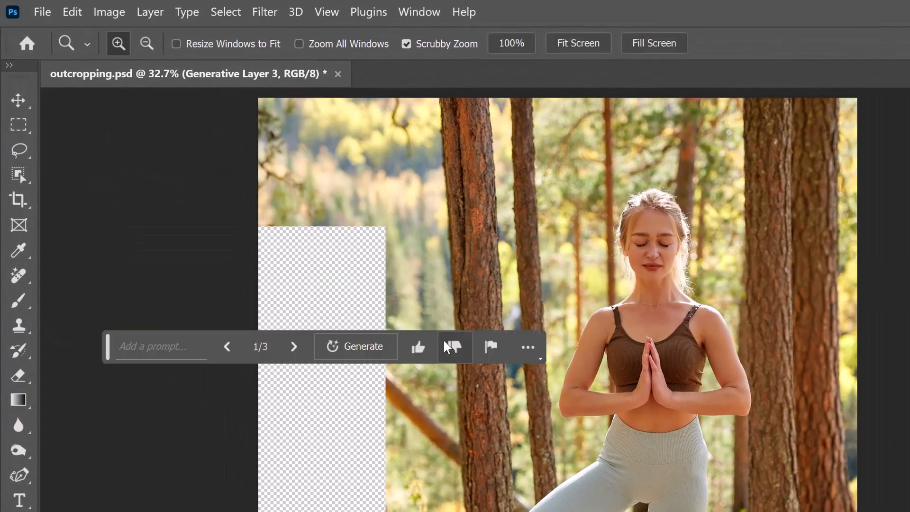
left_click(18, 124)
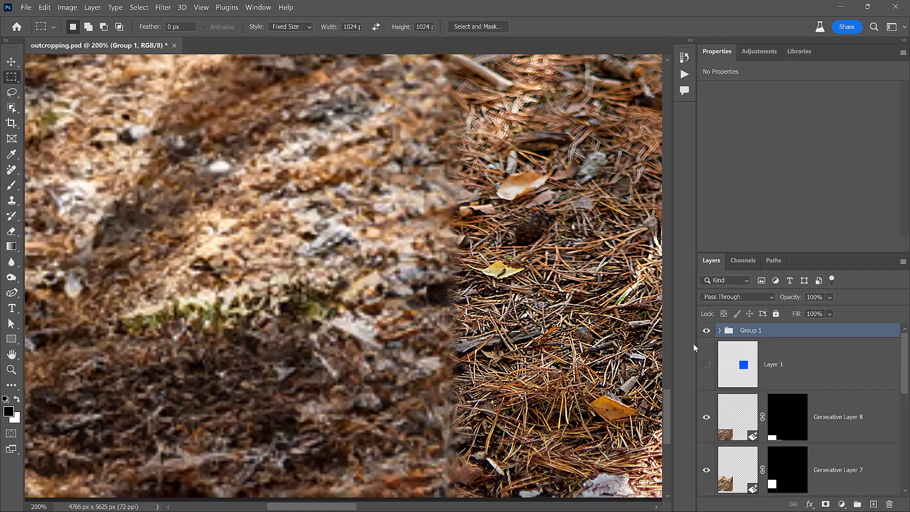
Turn off Group 1's visibility in the Layers panel to reveal sharp pine-needle ground.
left_click(706, 330)
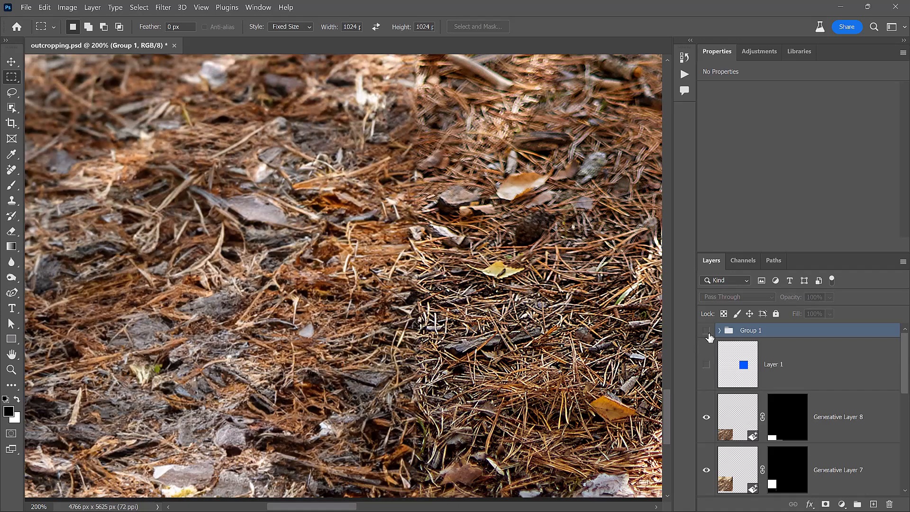